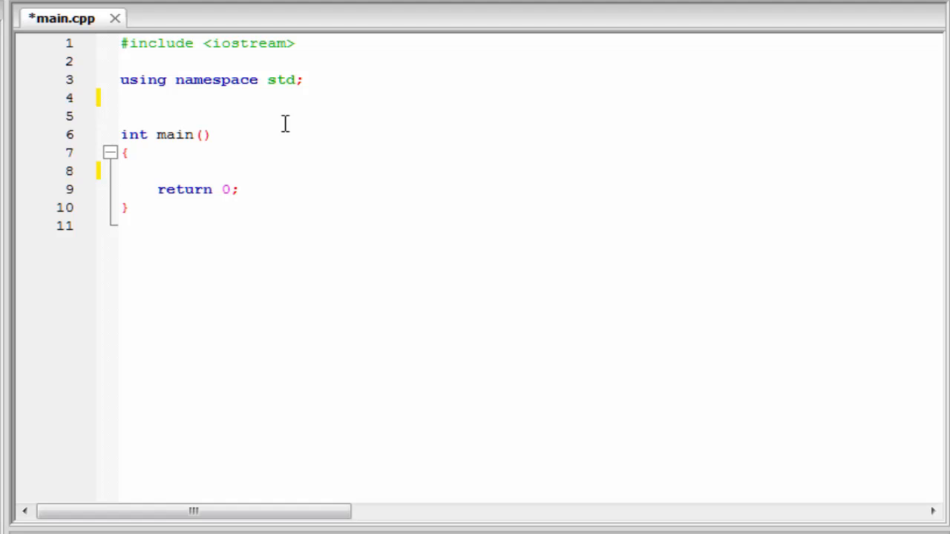
# Type 'class student' above main and close it with braces and a semicolon.
pyautogui.write('clas')
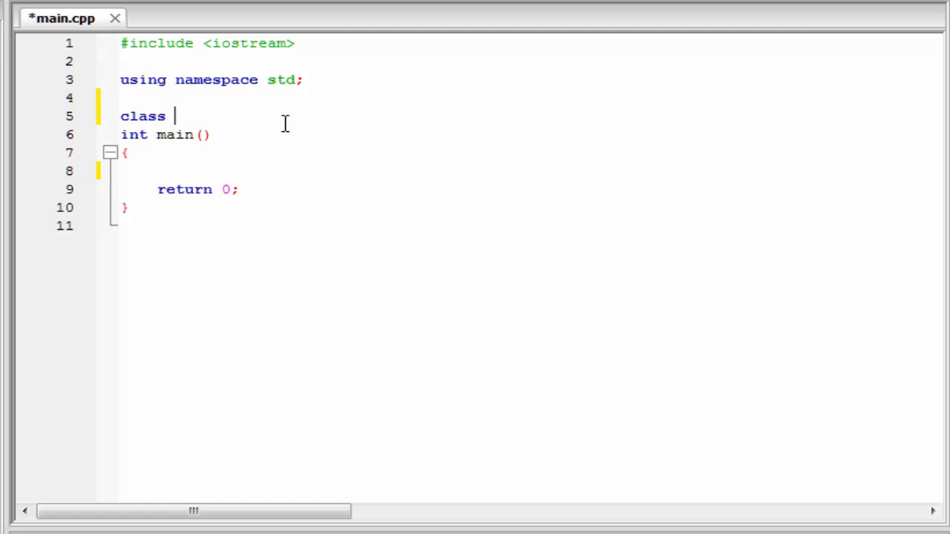
pyautogui.write('stu')
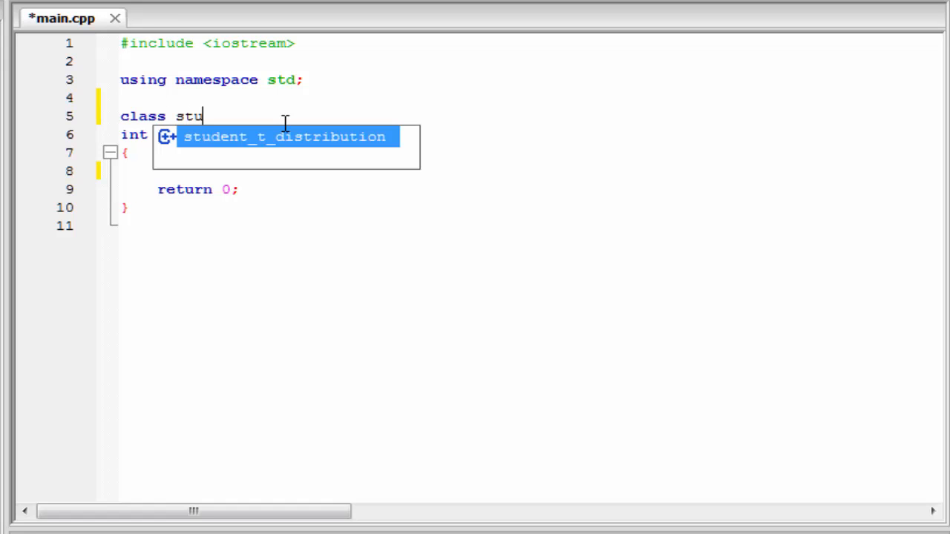
pyautogui.write('dent')
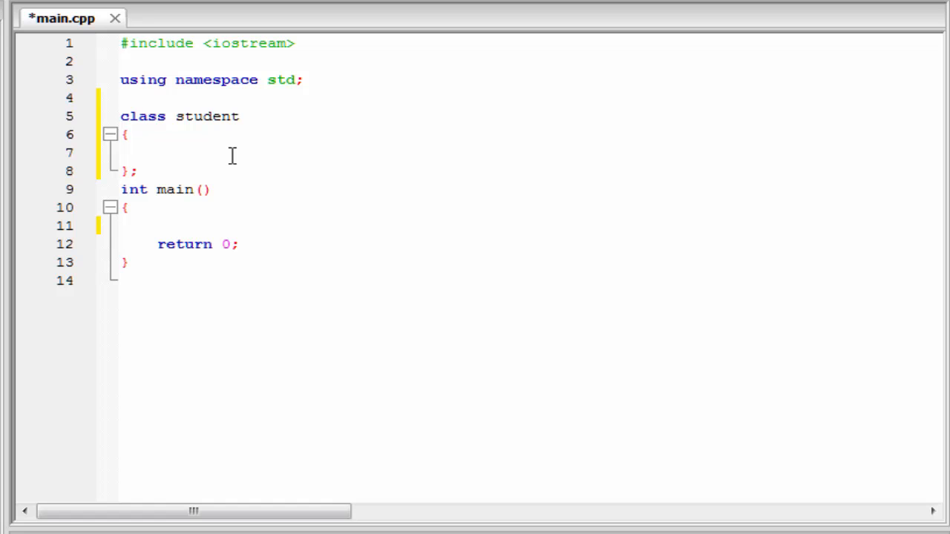
pyautogui.click(137, 152)
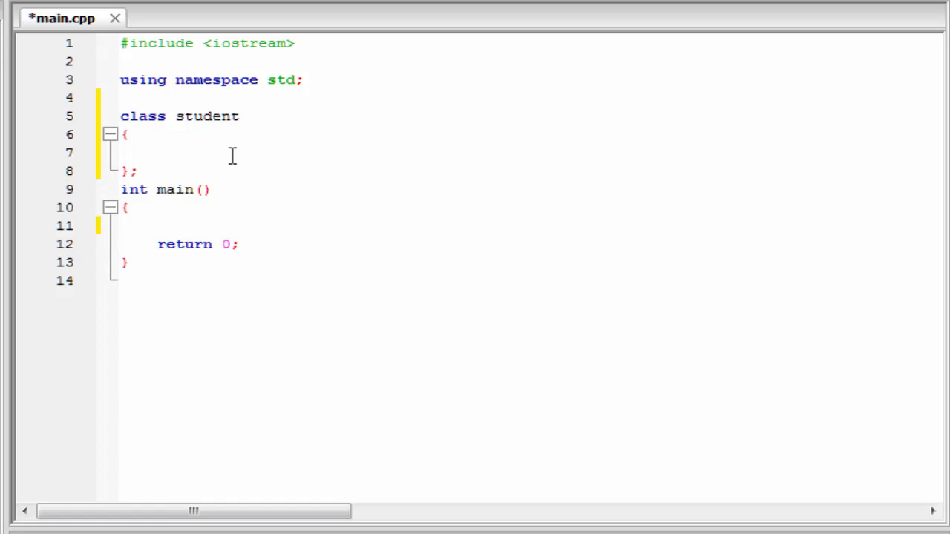
pyautogui.click(138, 152)
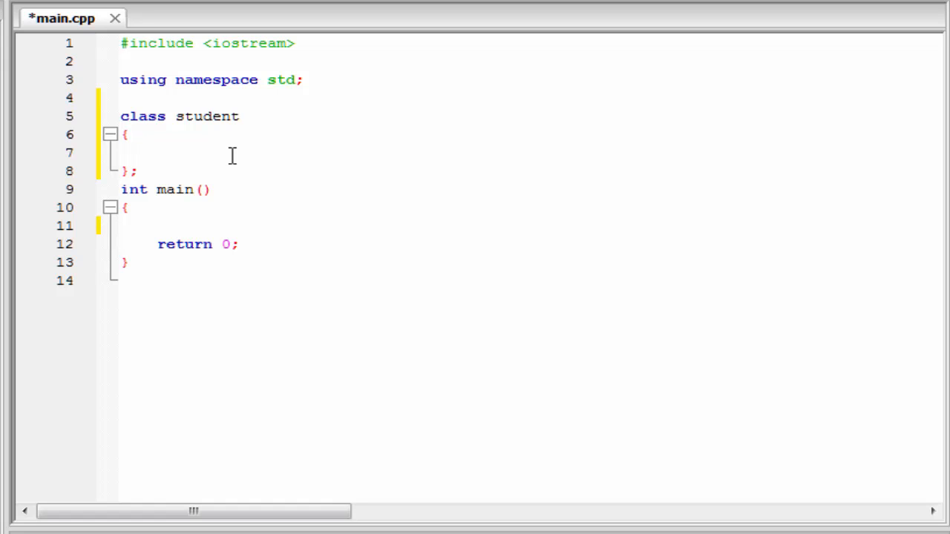
pyautogui.click(138, 153)
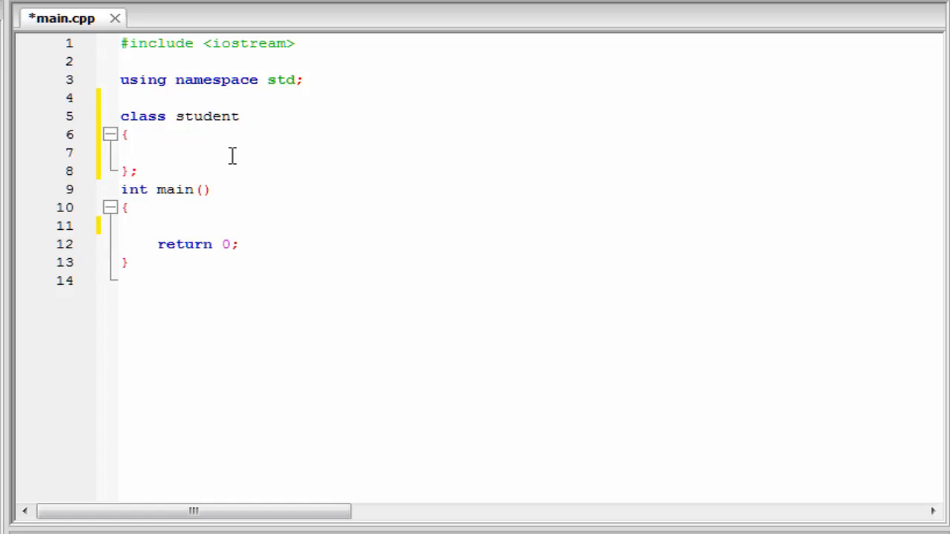
# Add a public: section with a void display() method to class student.
pyautogui.click(138, 152)
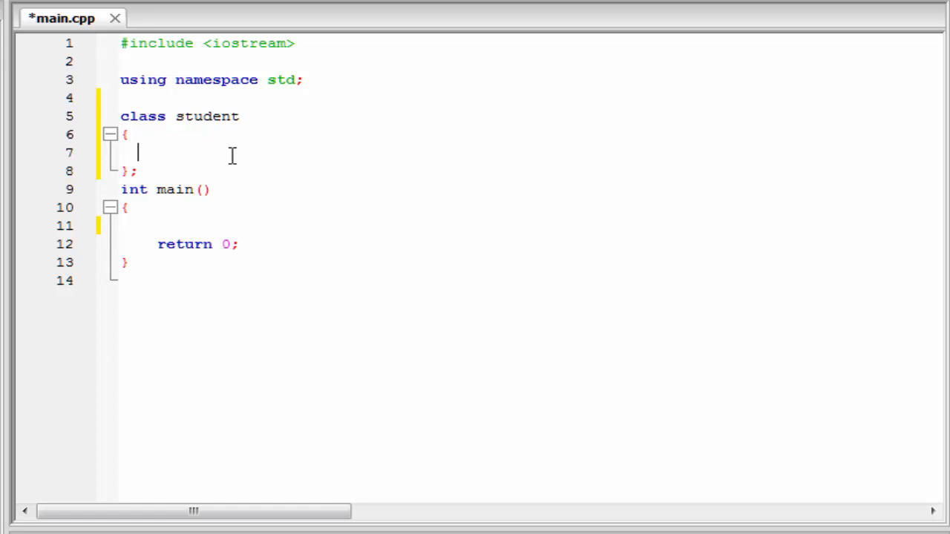
pyautogui.write('pu')
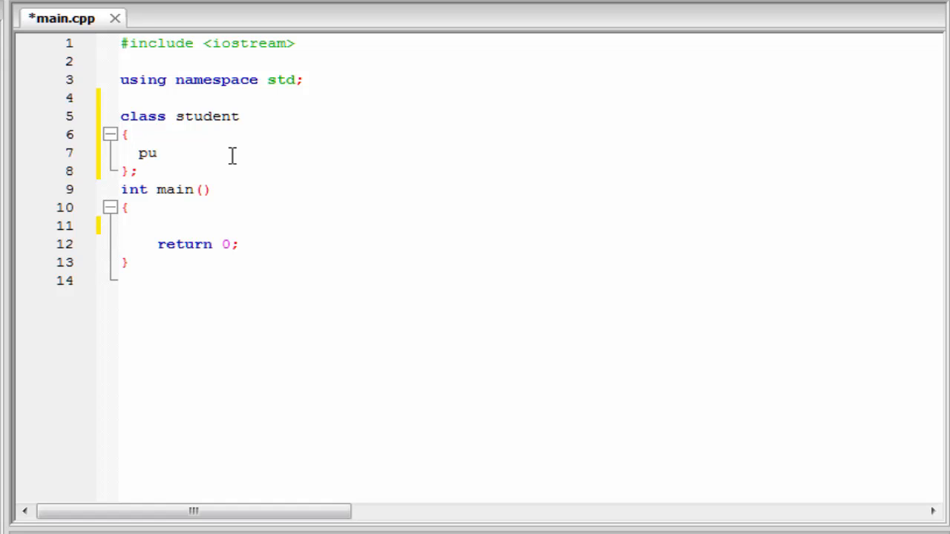
pyautogui.write('blic')
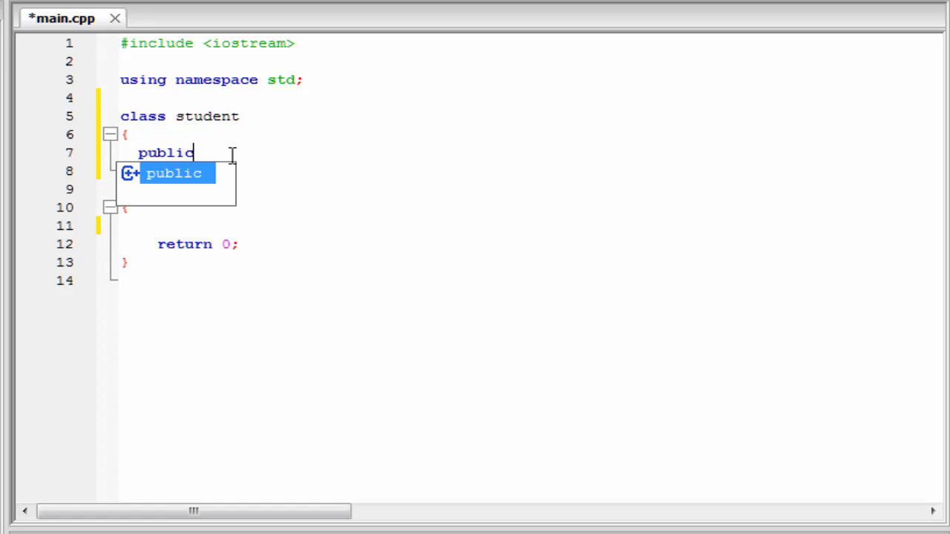
pyautogui.write(':')
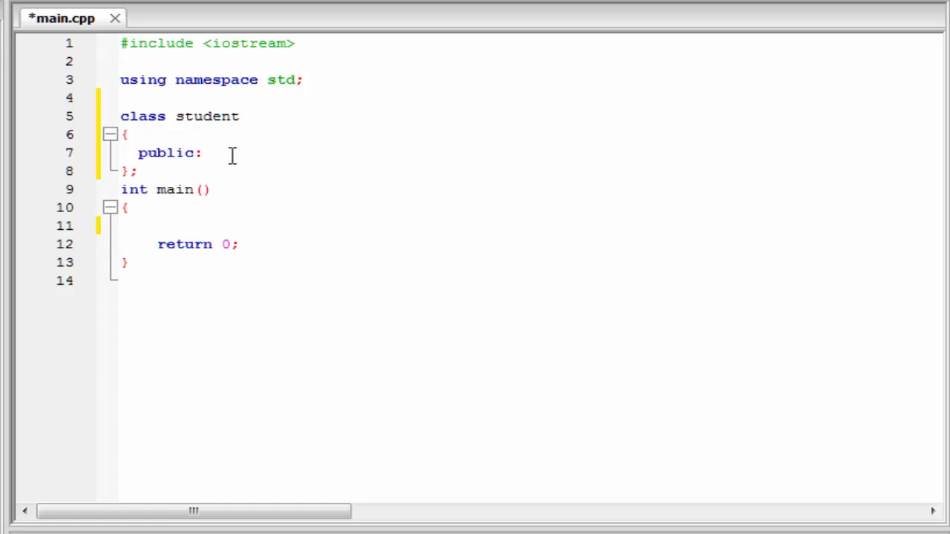
pyautogui.click(202, 153)
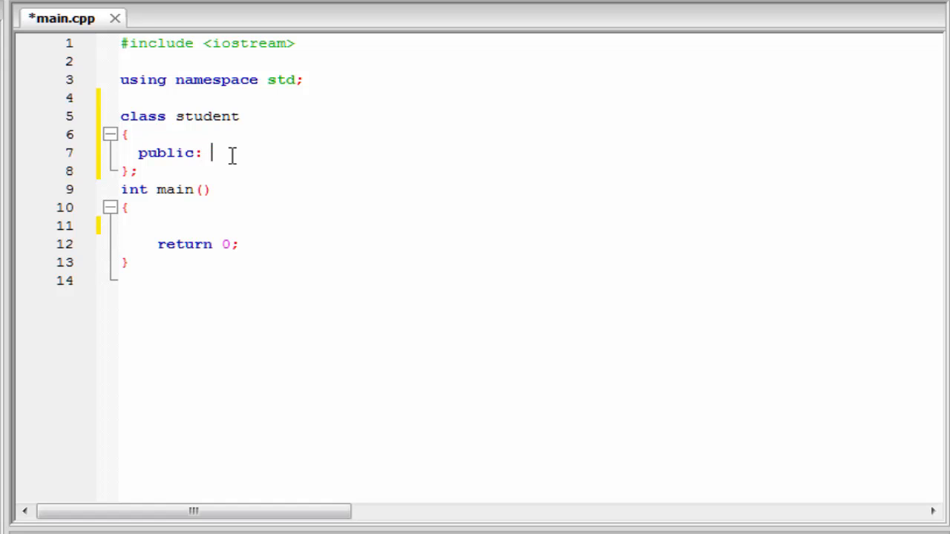
pyautogui.write('void')
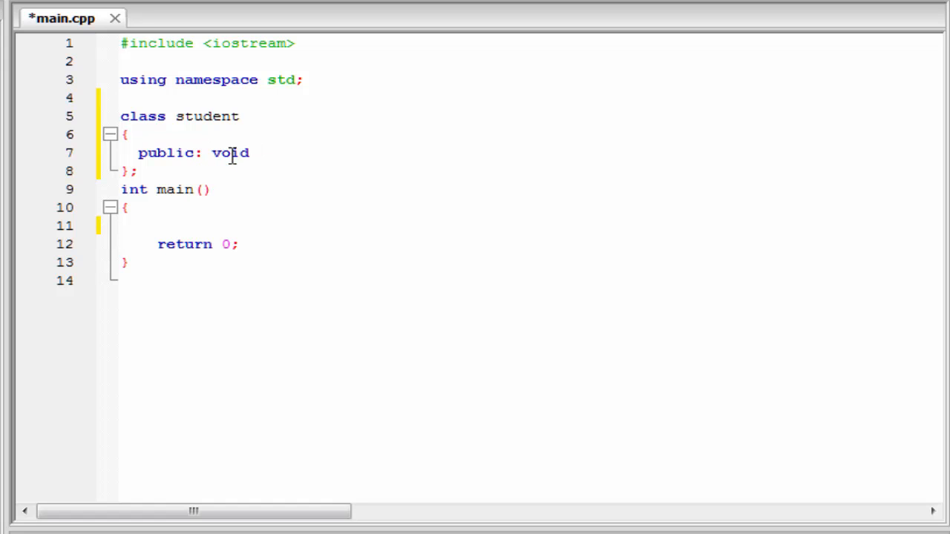
pyautogui.write('displ')
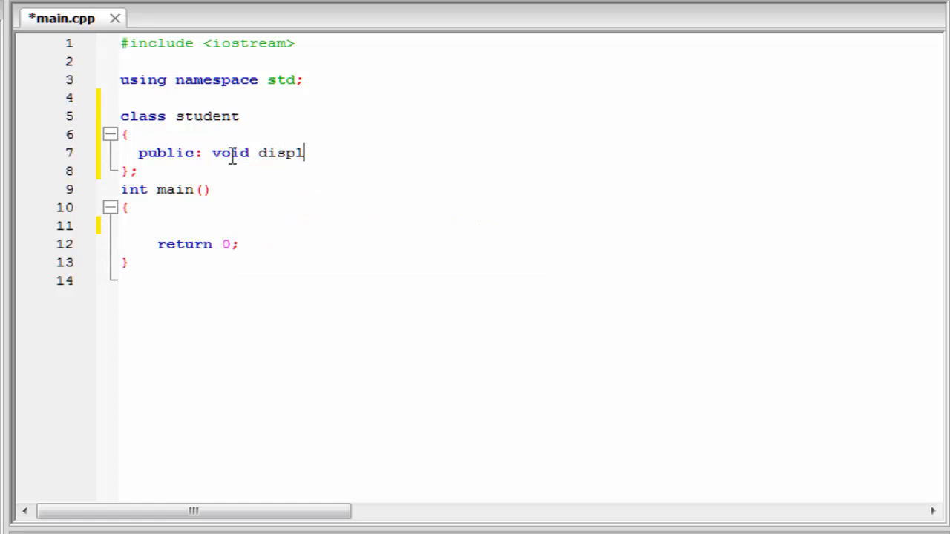
pyautogui.write('ay')
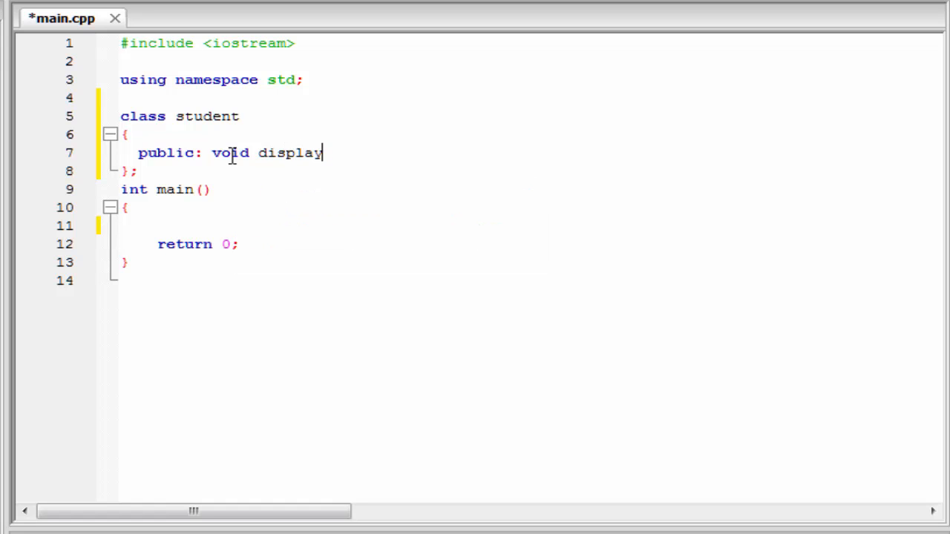
pyautogui.write('()')
pyautogui.write('{')
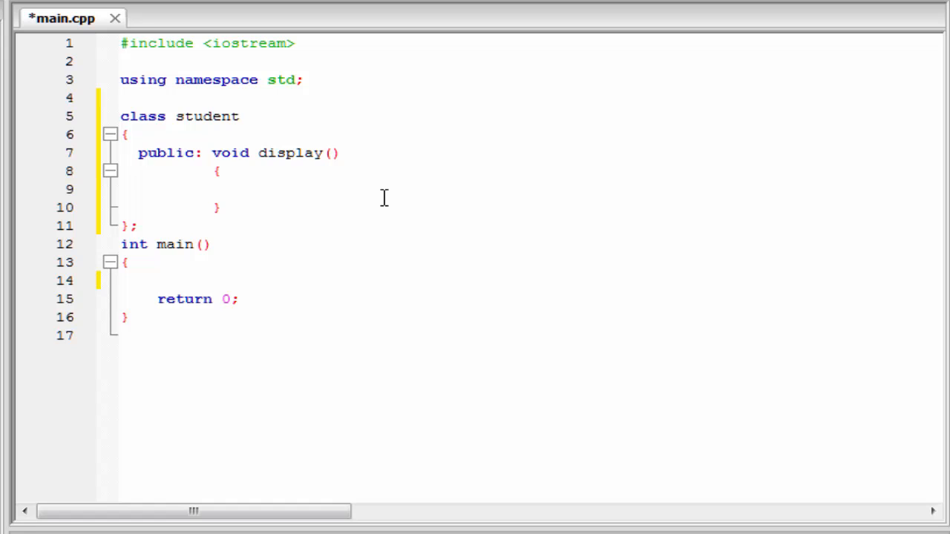
# Make display() print "I am a student" using cout.
pyautogui.click(239, 188)
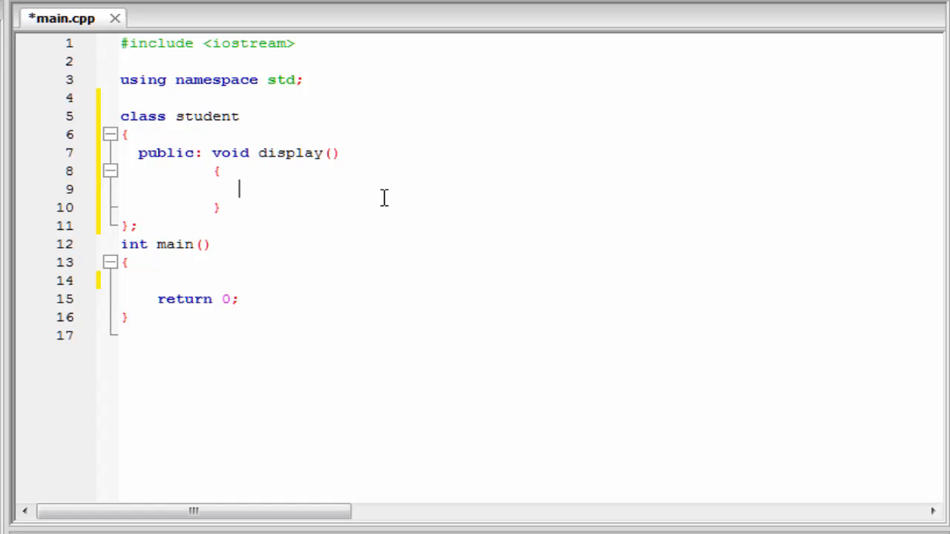
pyautogui.write('cout')
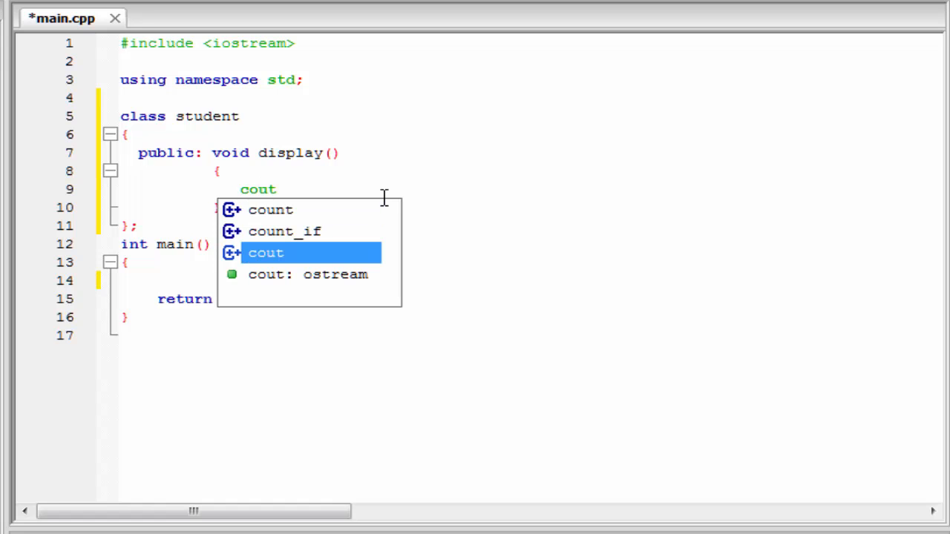
pyautogui.write('<<"I am a st')
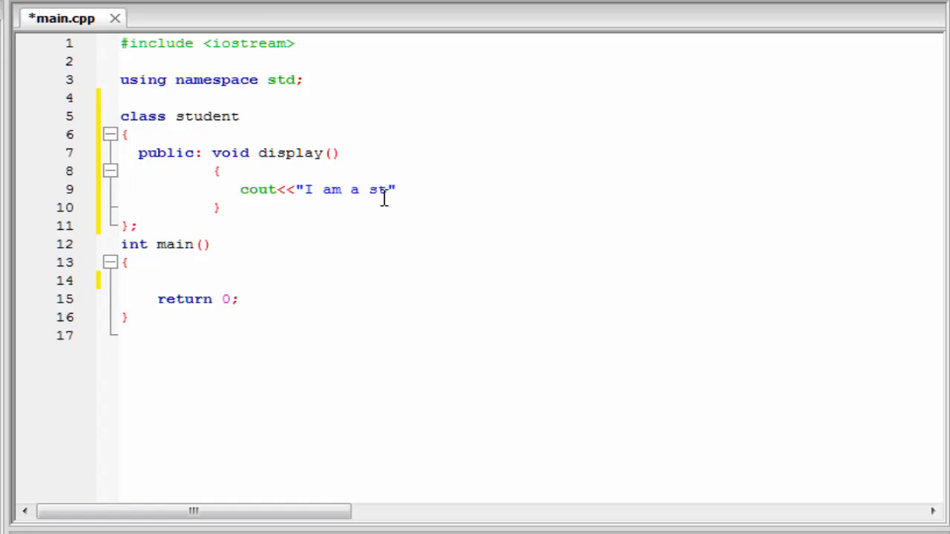
pyautogui.write('udent')
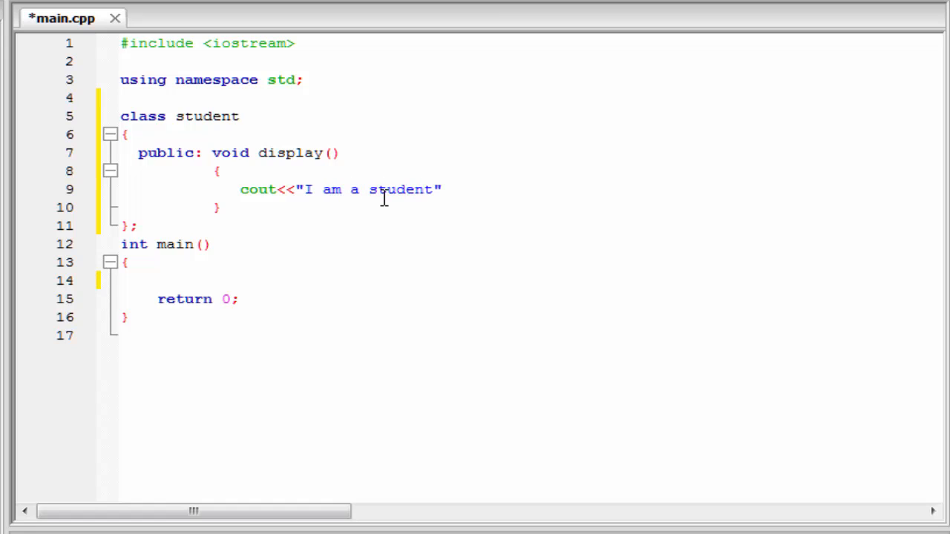
pyautogui.write(';')
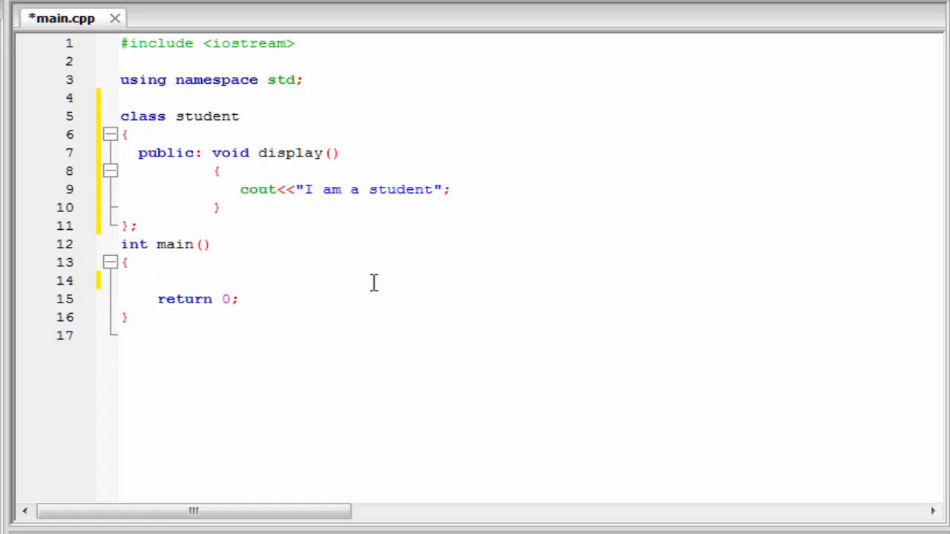
# Type a trial 'int a;' declaration in main, then delete it.
pyautogui.click(155, 280)
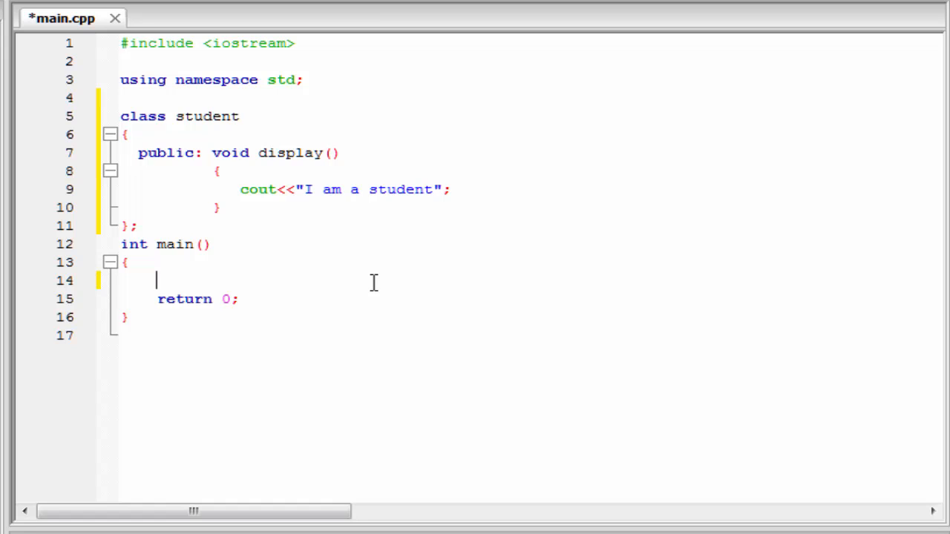
pyautogui.write('i')
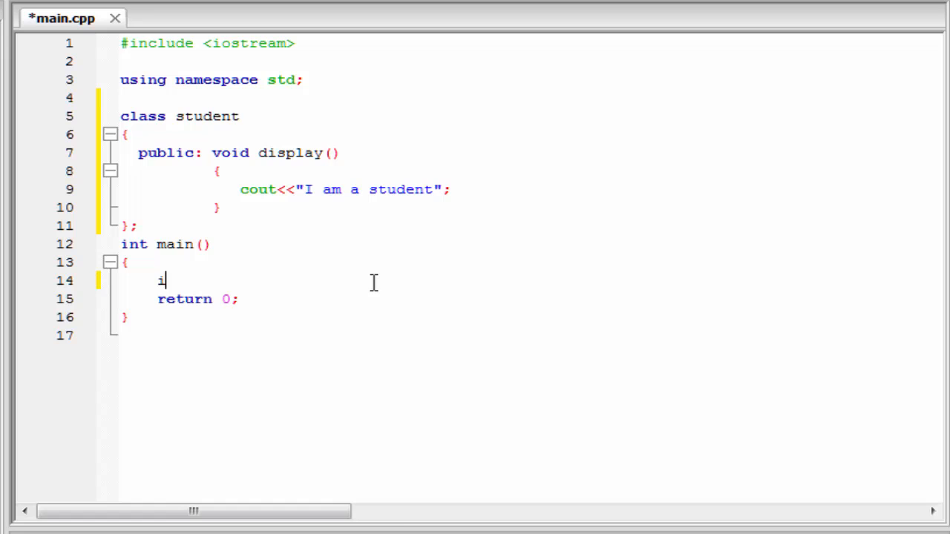
pyautogui.write('nt')
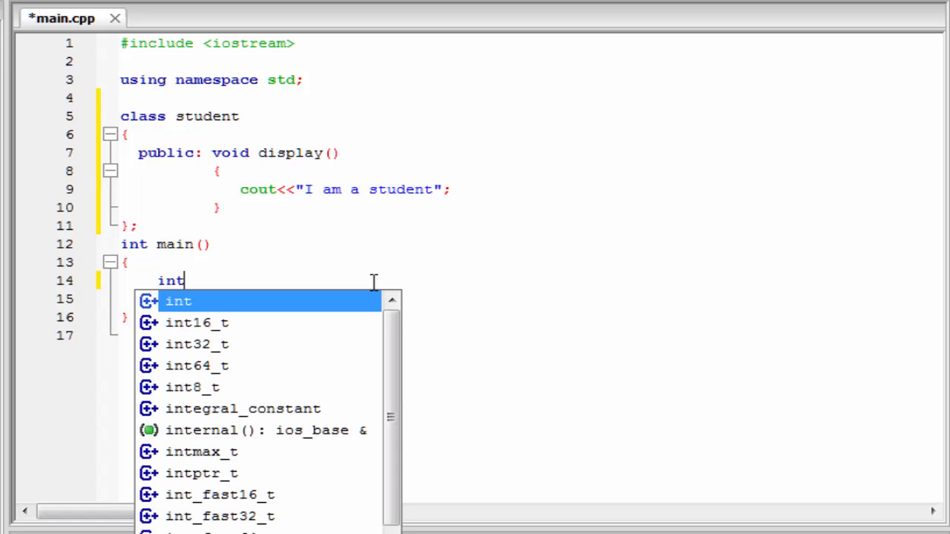
pyautogui.write('a')
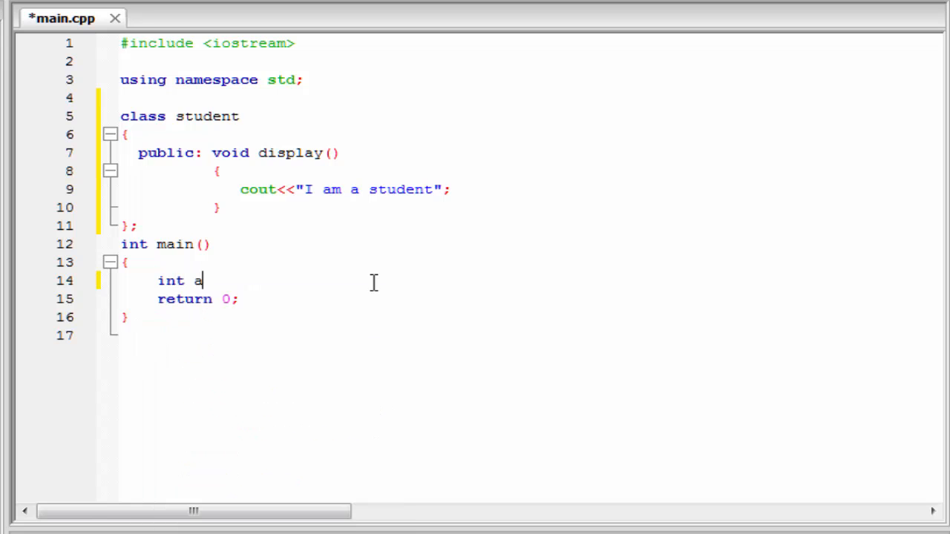
pyautogui.write(';')
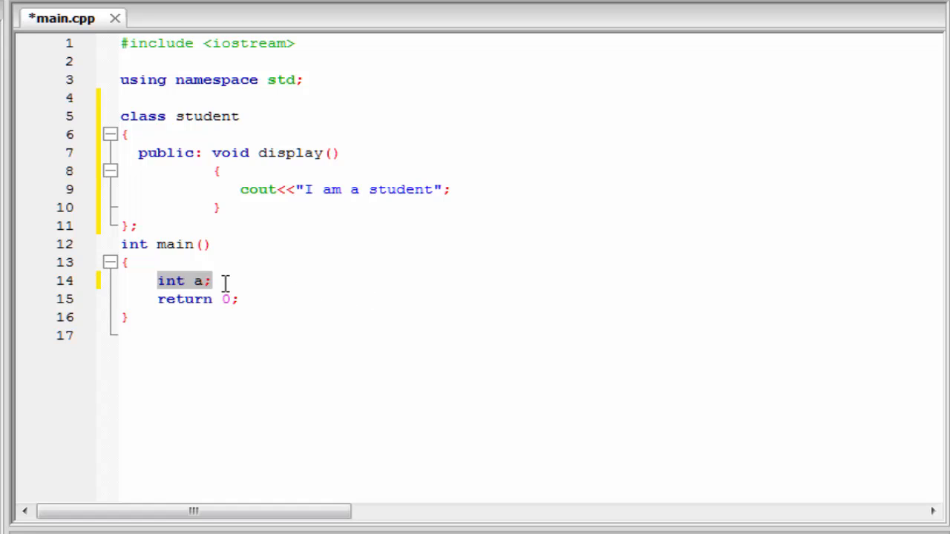
pyautogui.press('Delete')
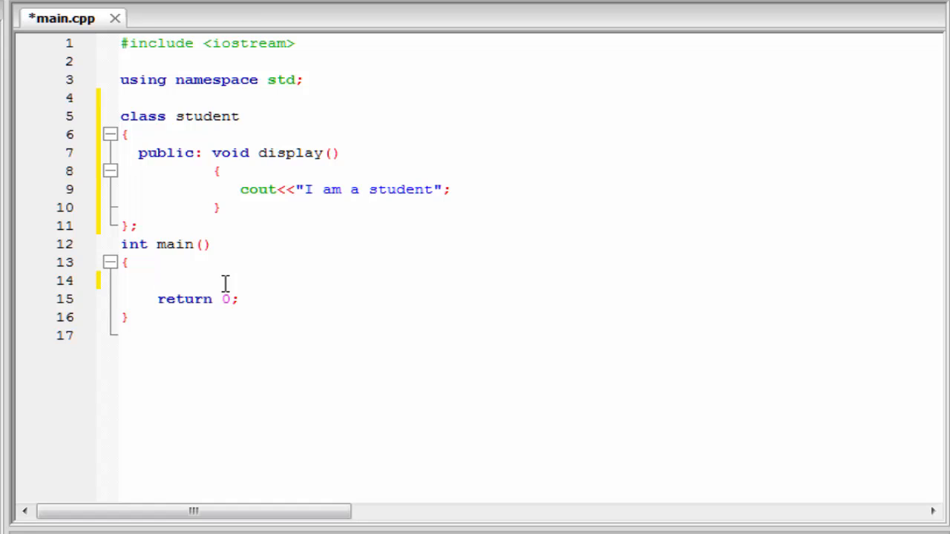
# Declare student object john, removing the extra names shyam, david and amit.
pyautogui.write('s')
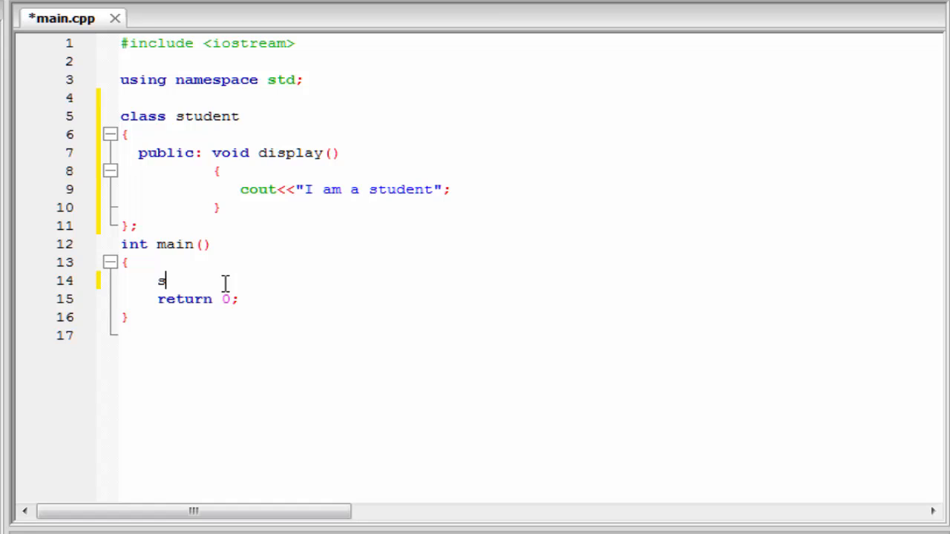
pyautogui.write('tude')
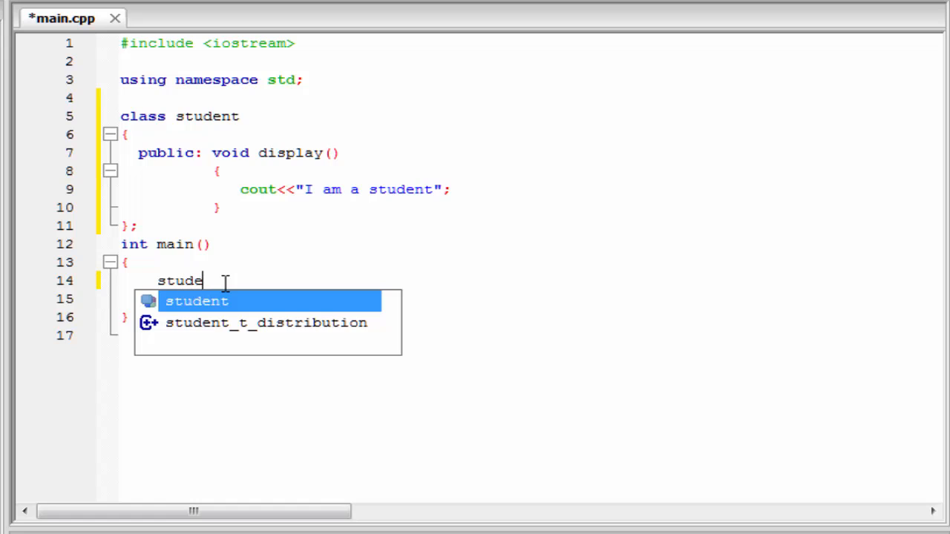
pyautogui.write('nt john;')
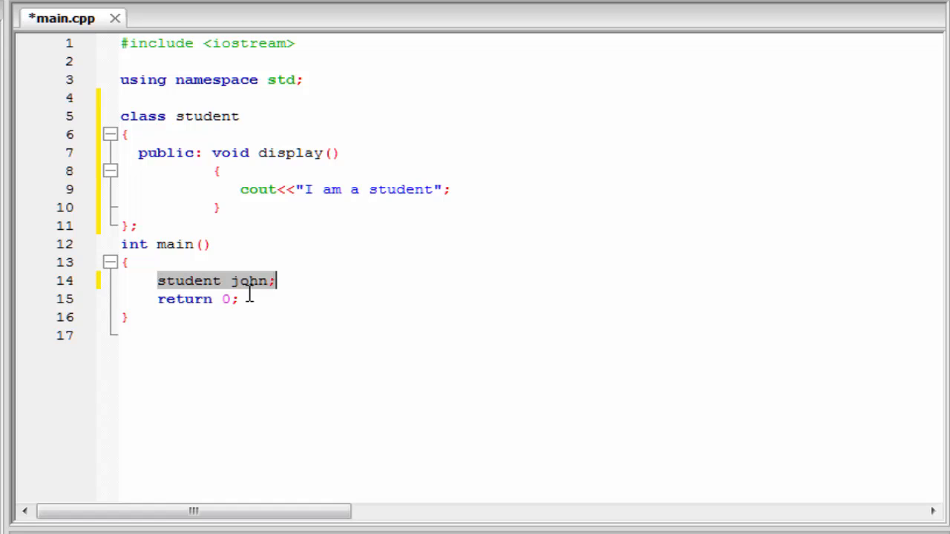
pyautogui.moveTo(253, 292)
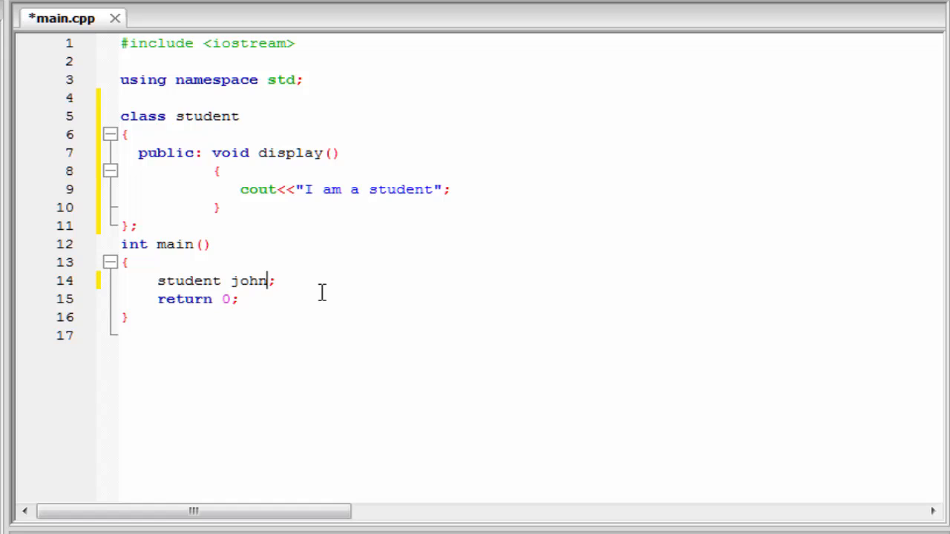
pyautogui.write(',sh')
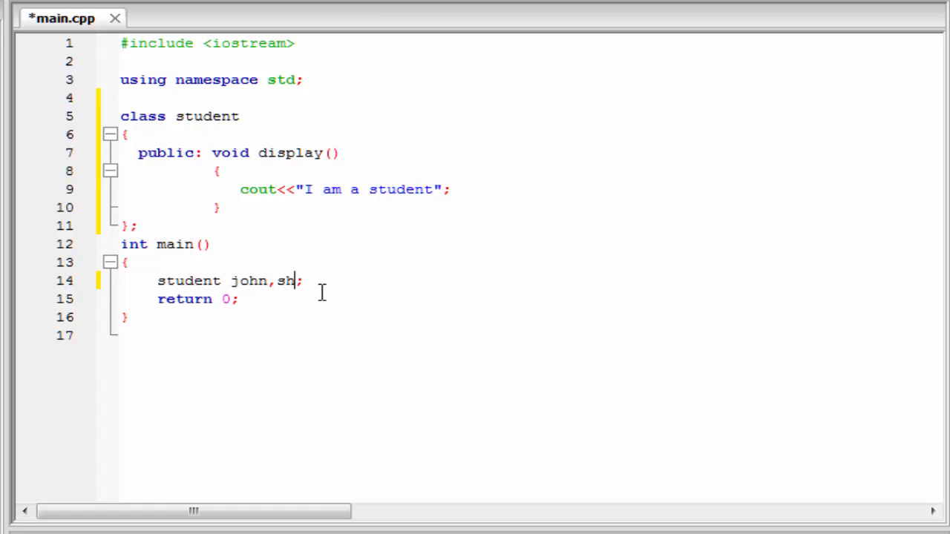
pyautogui.write('yam,d')
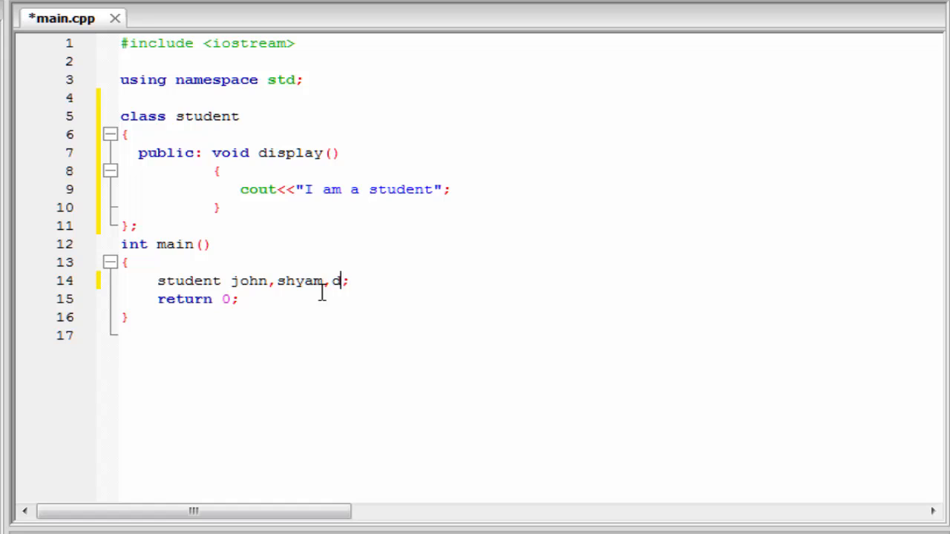
pyautogui.write('avid')
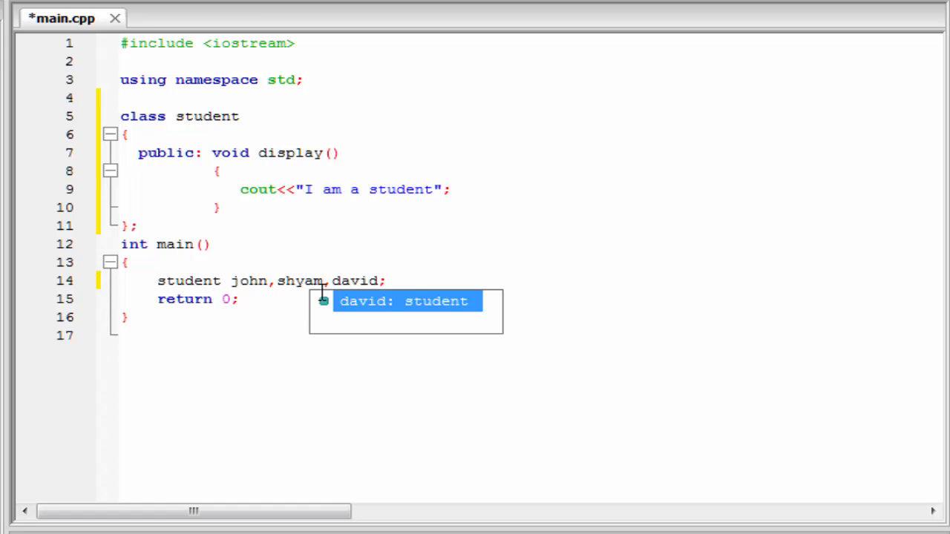
pyautogui.write(',ami')
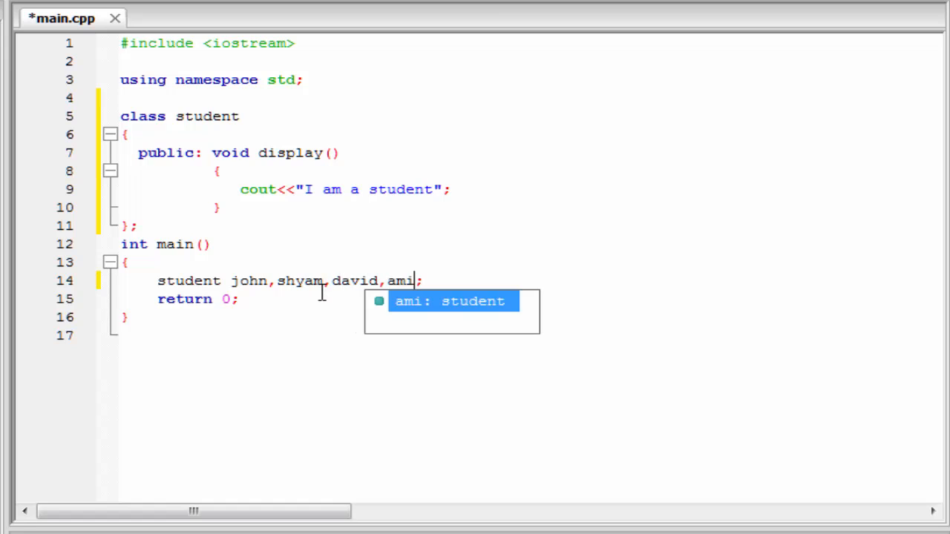
pyautogui.write('t')
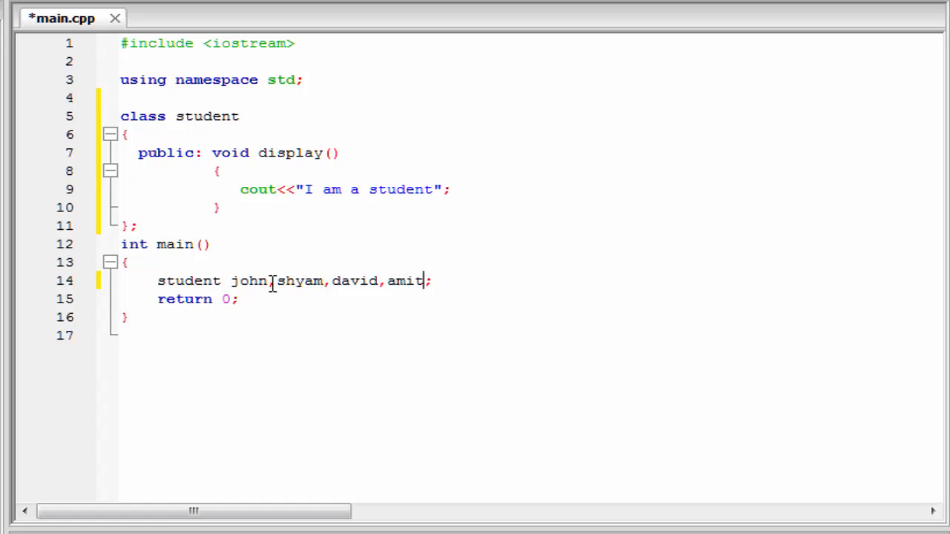
pyautogui.moveTo(273, 281); pyautogui.dragTo(415, 281)
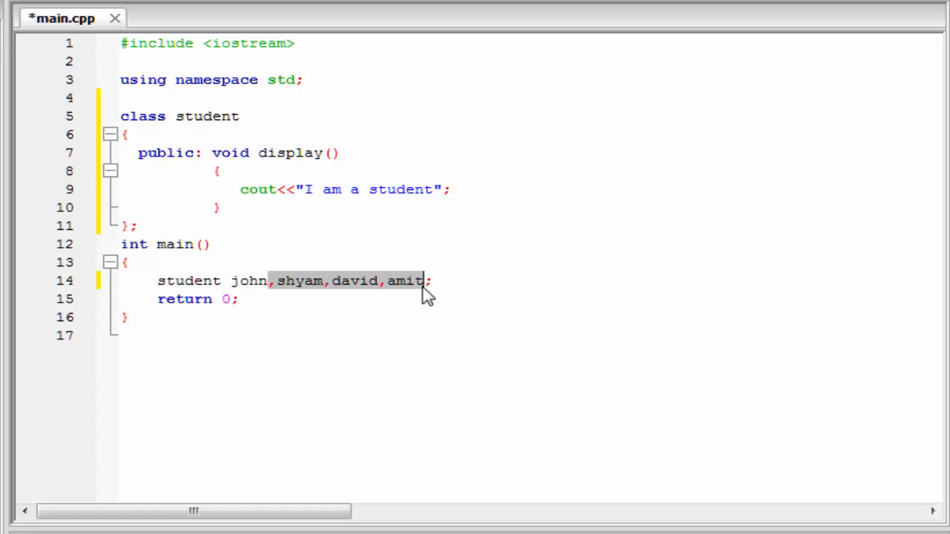
pyautogui.press('Delete')
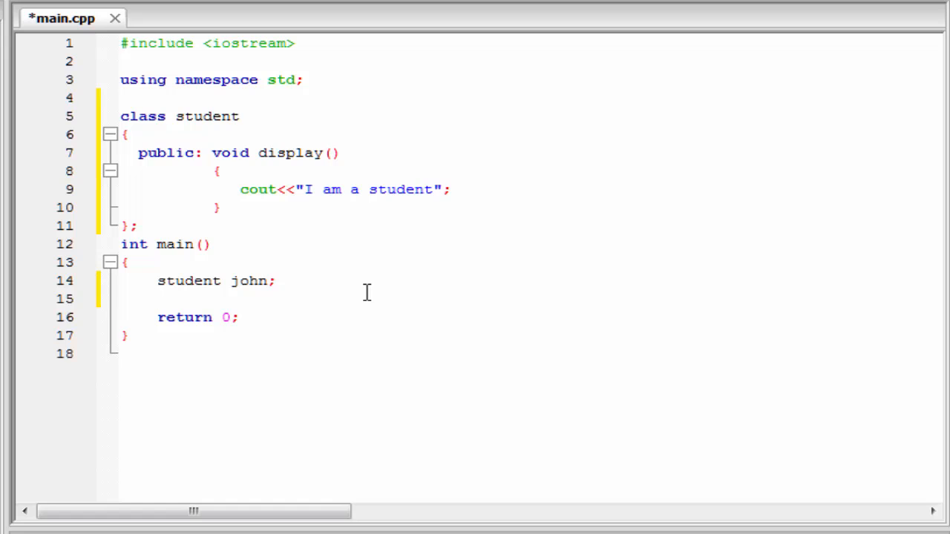
# Call john.display() in main and launch Build and Run.
pyautogui.write('joh')
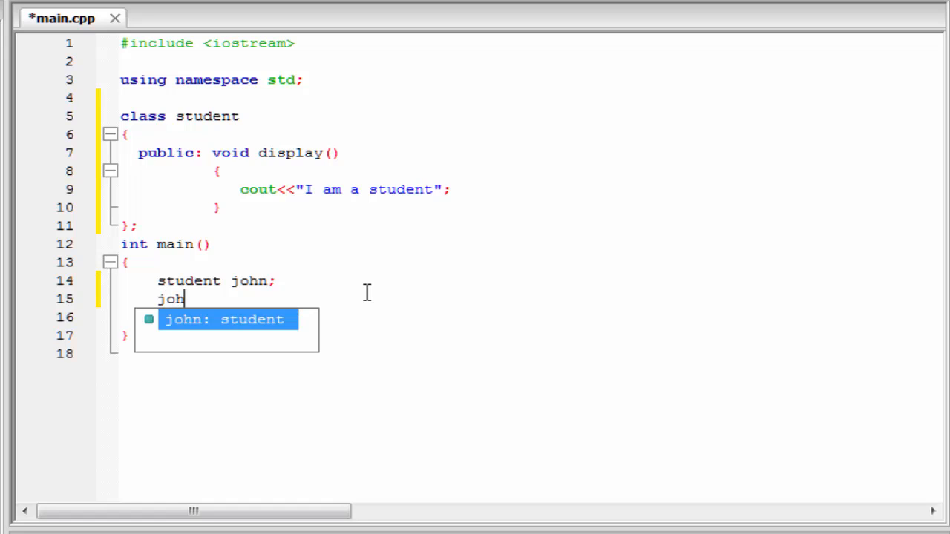
pyautogui.write('n')
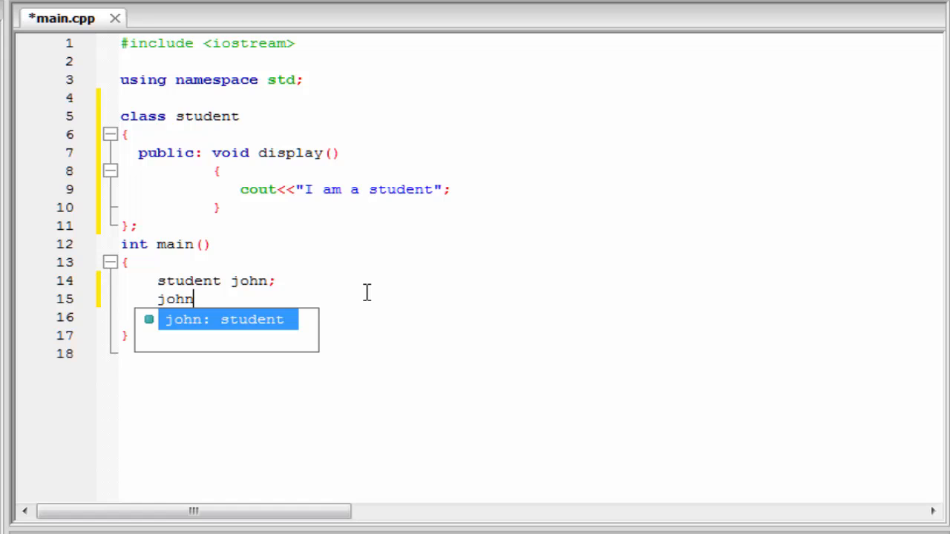
pyautogui.write('.')
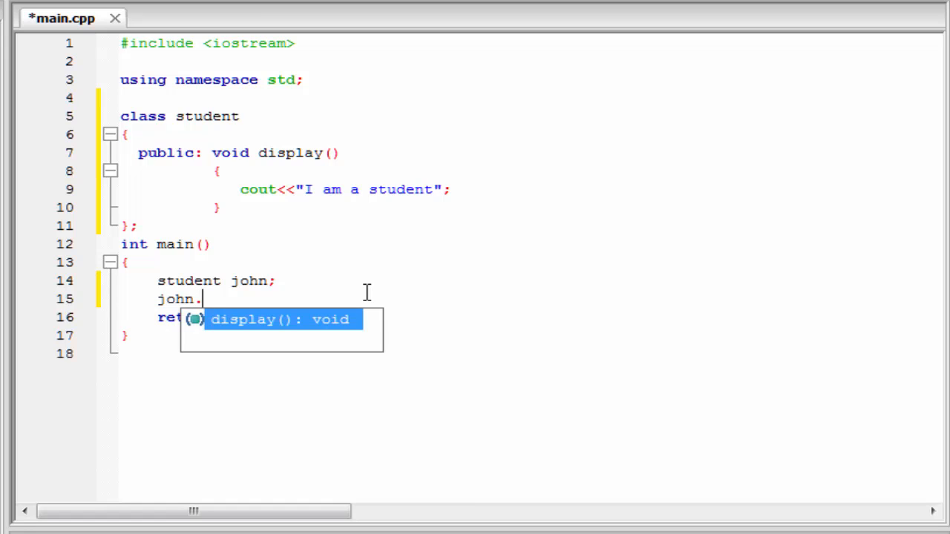
pyautogui.write('display();')
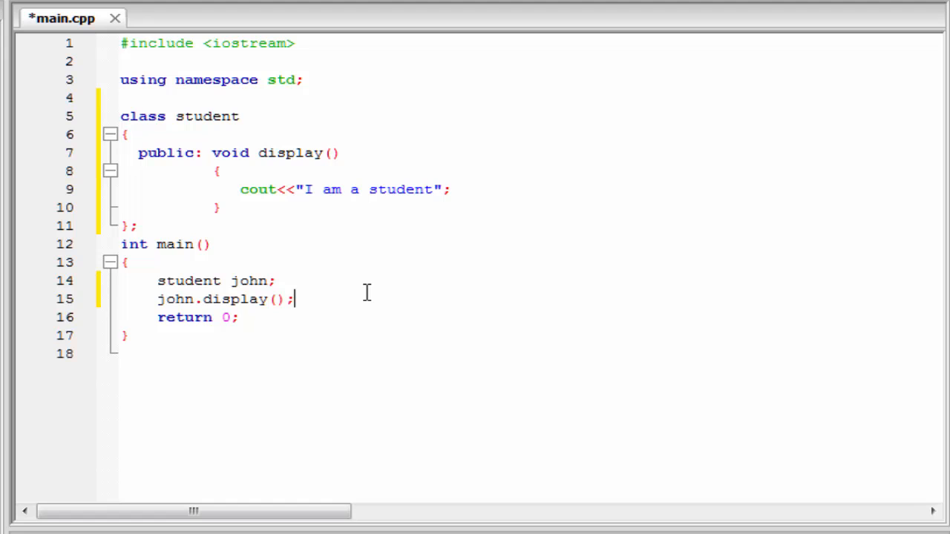
pyautogui.click(45, 4)
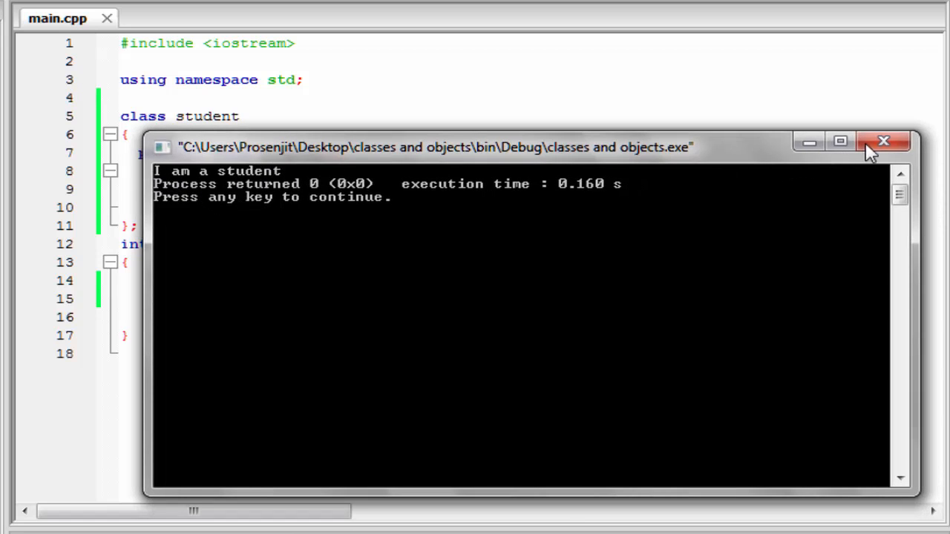
# Close the console window after it shows 'I am a student'.
pyautogui.click(883, 142)
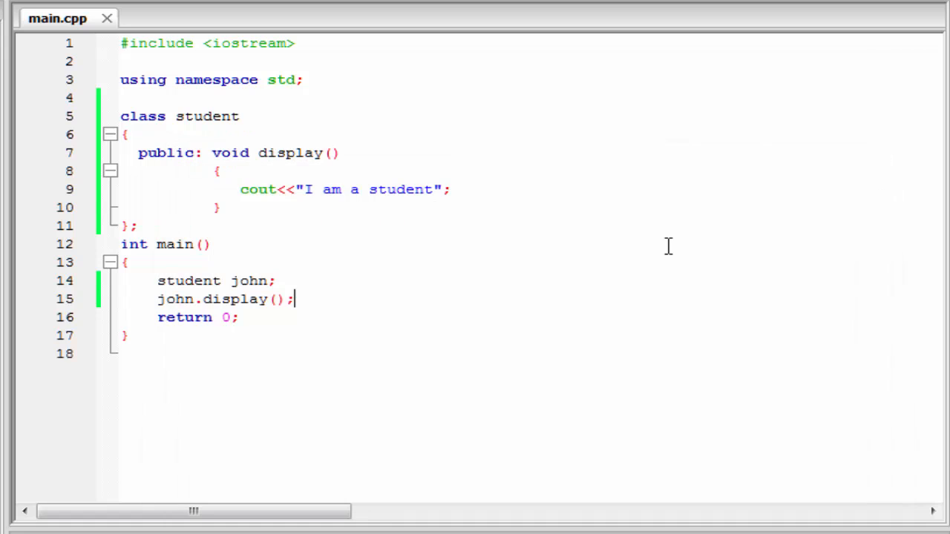